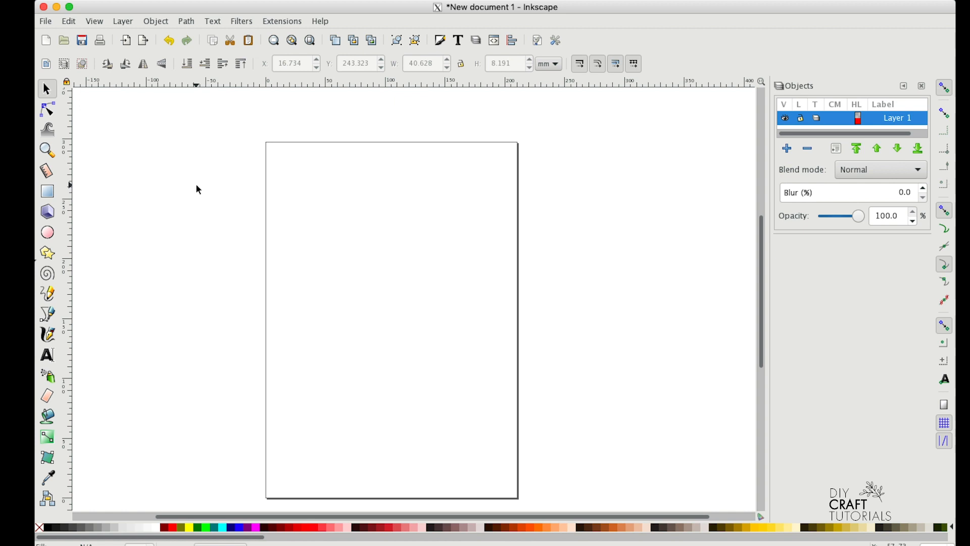
mouse_move(48, 353)
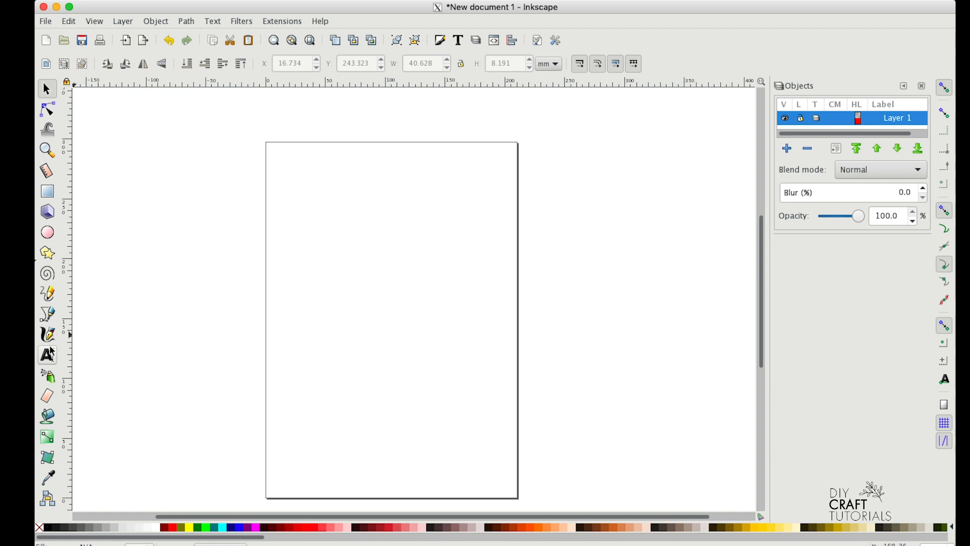
Add the word 'Shadow' as text near the top of the blank page.
click(47, 354)
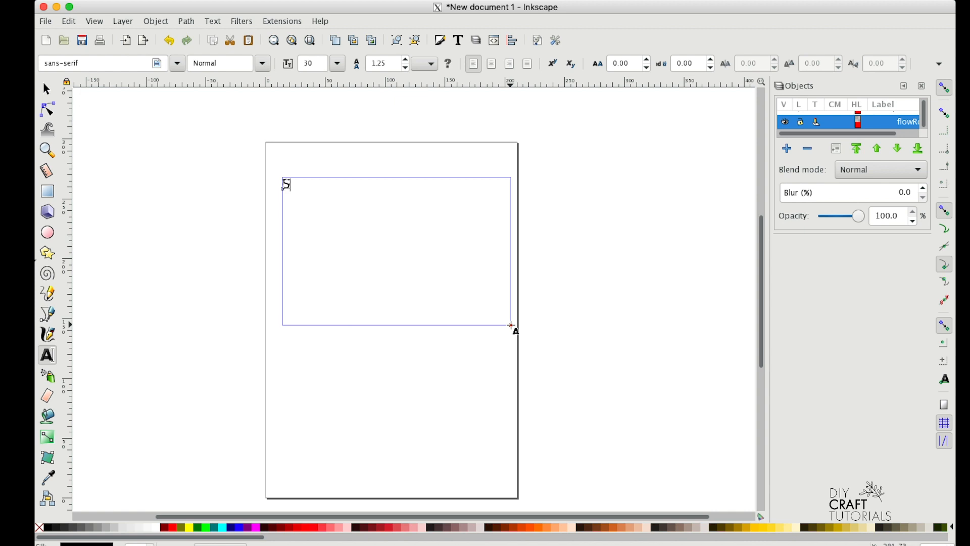
text(Shadow)
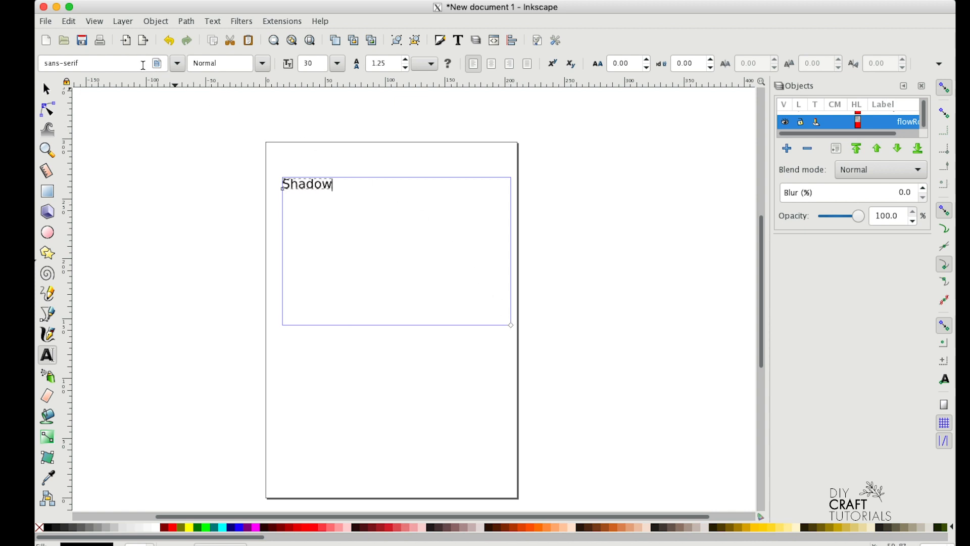
mouse_move(180, 66)
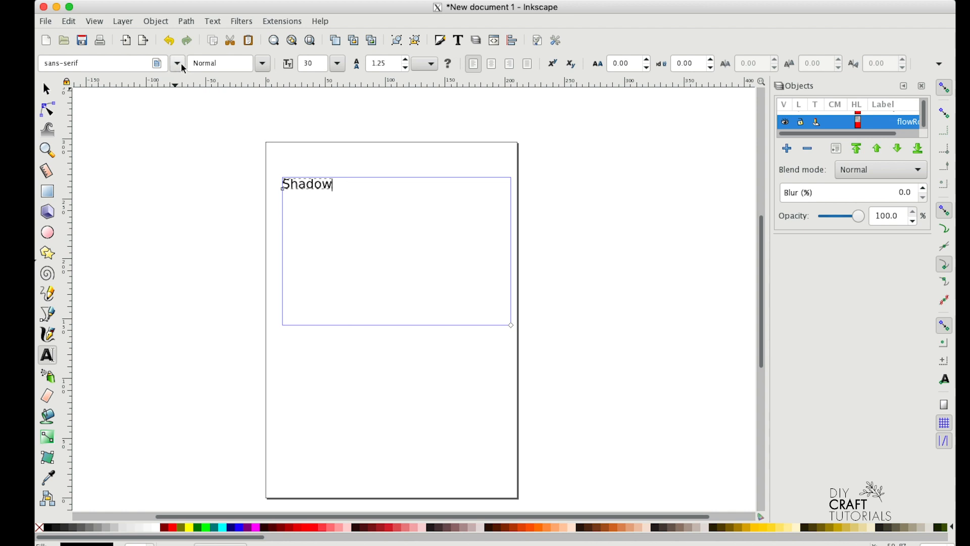
Change the font from sans-serif to the Masterblush script font.
click(176, 63)
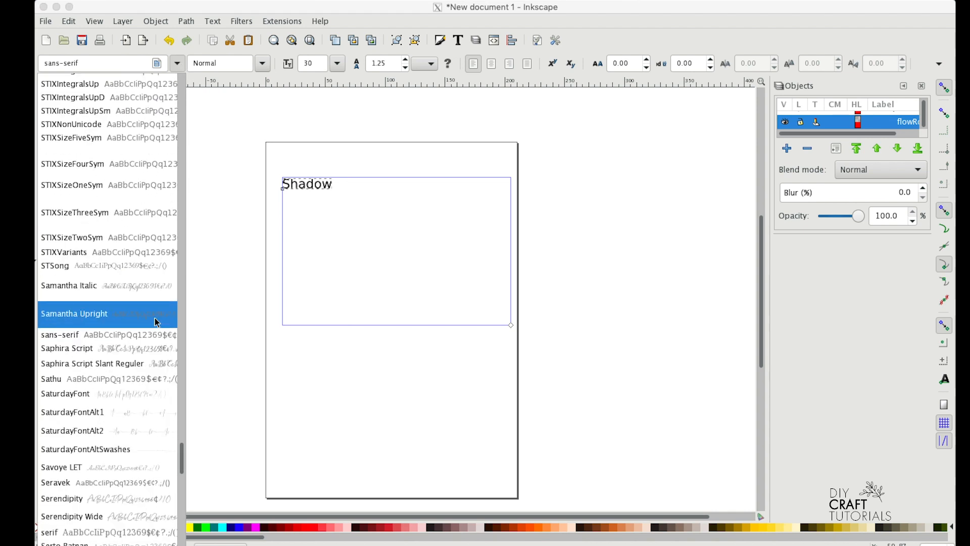
click(93, 63)
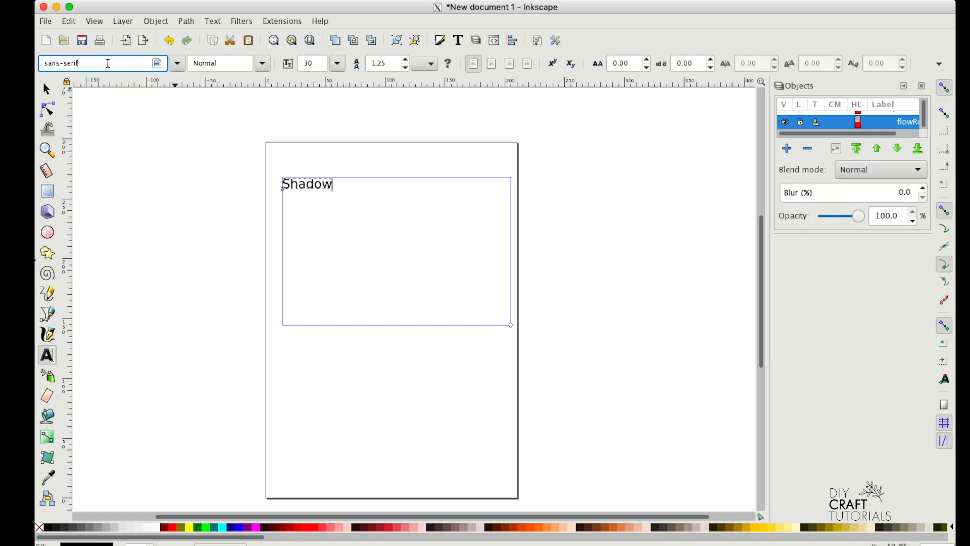
triple_click(81, 63)
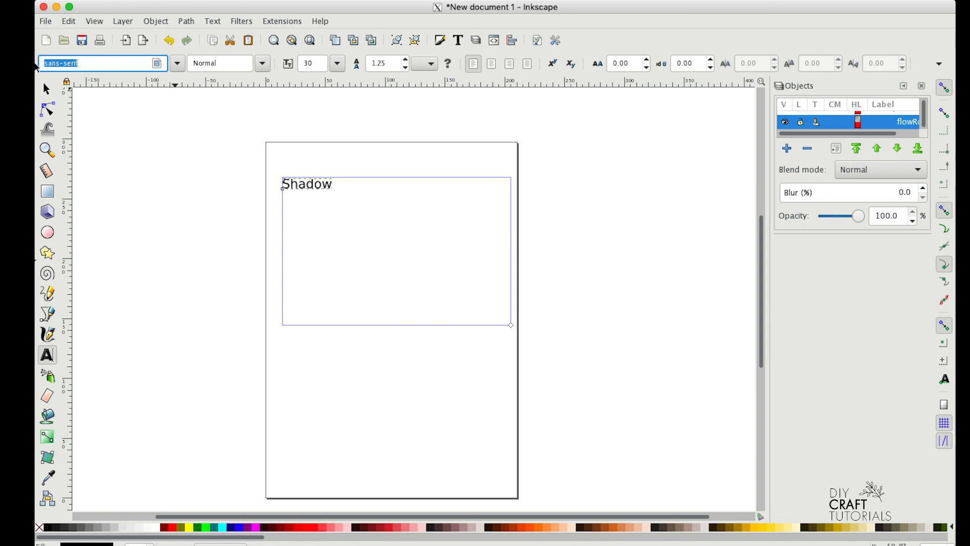
text(master)
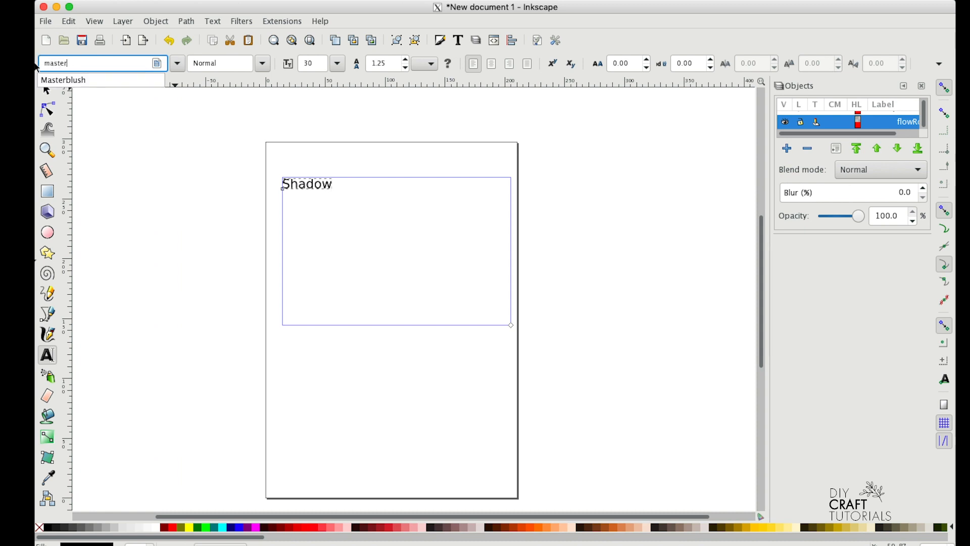
click(62, 80)
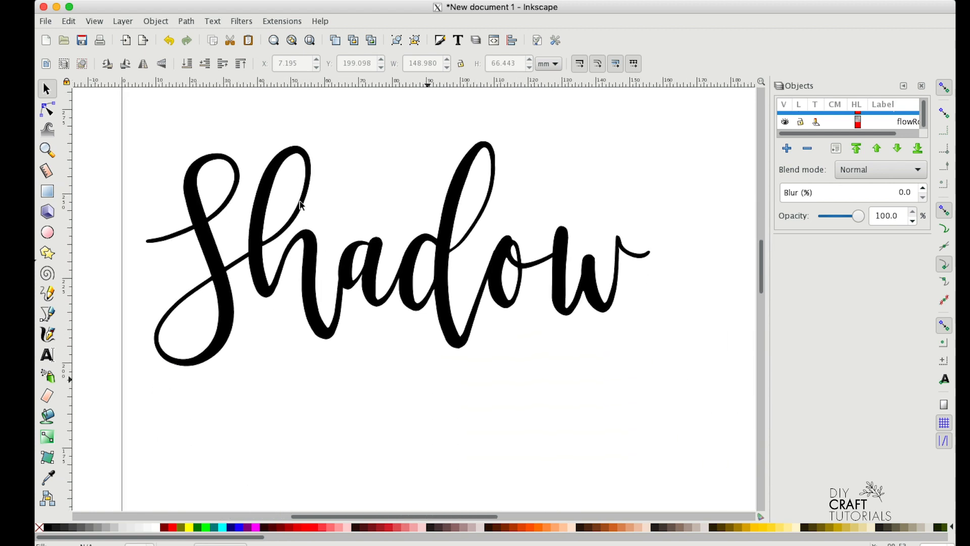
Convert the Shadow text into path outlines via Object to Path and deselect it.
click(186, 21)
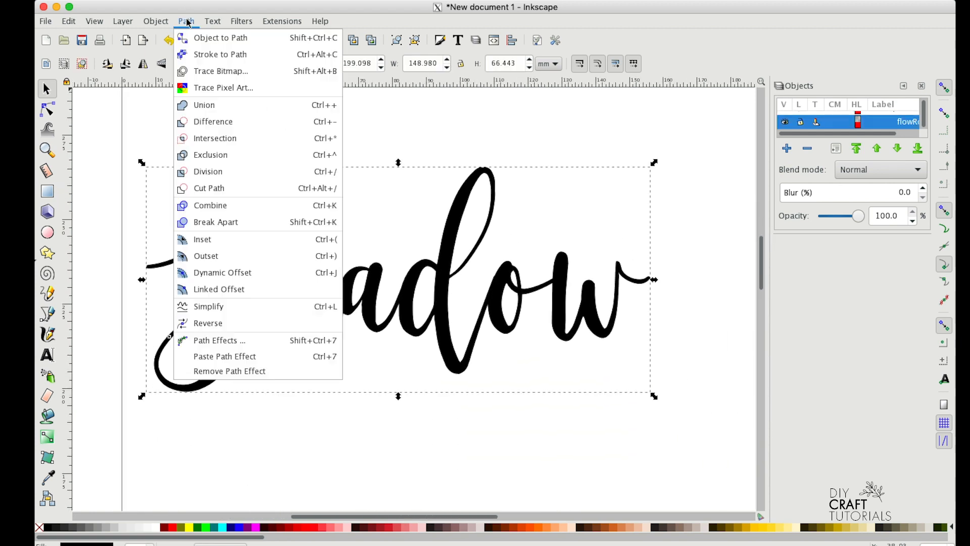
mouse_move(220, 37)
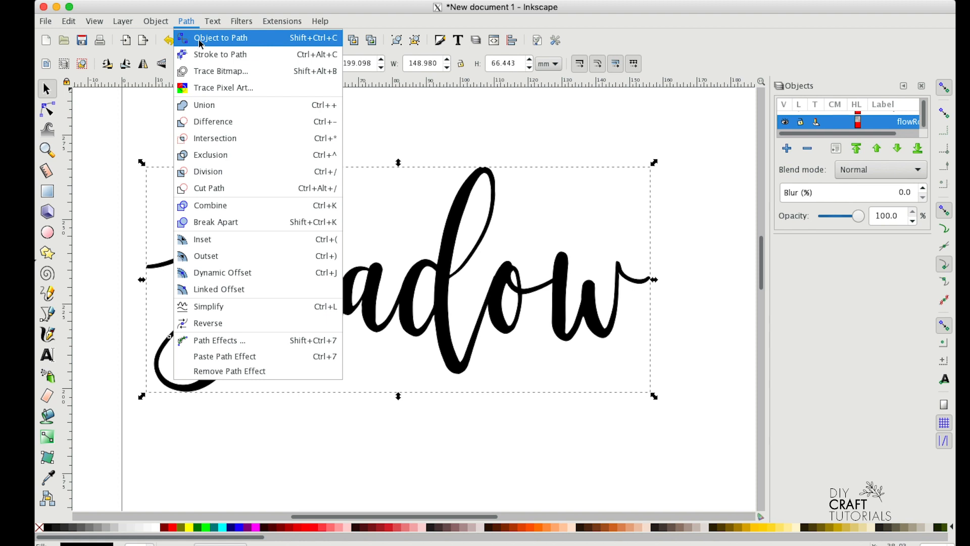
click(219, 38)
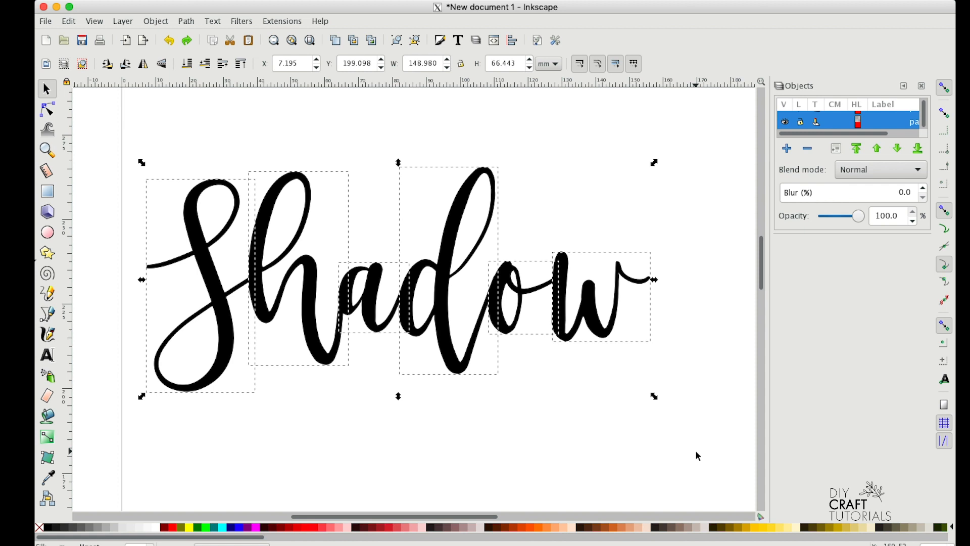
mouse_move(697, 451)
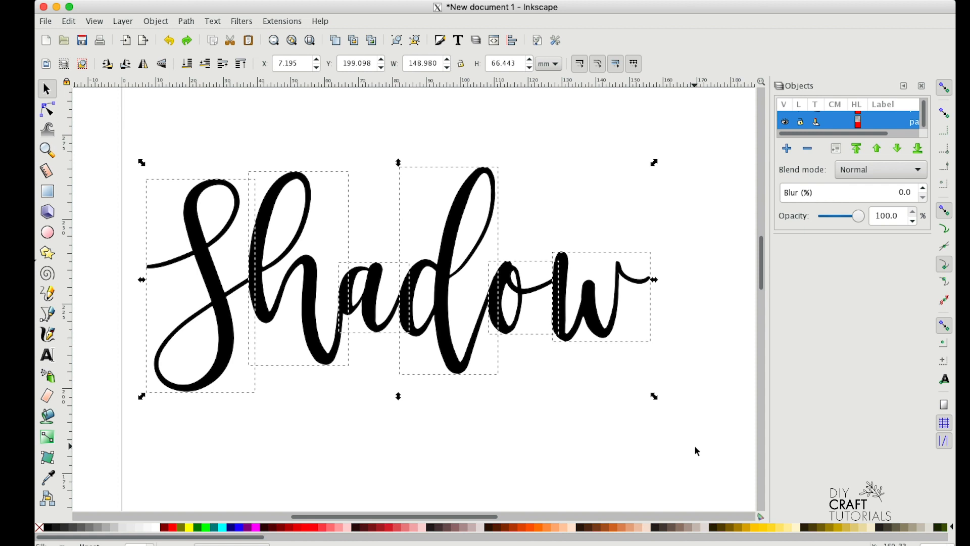
click(688, 445)
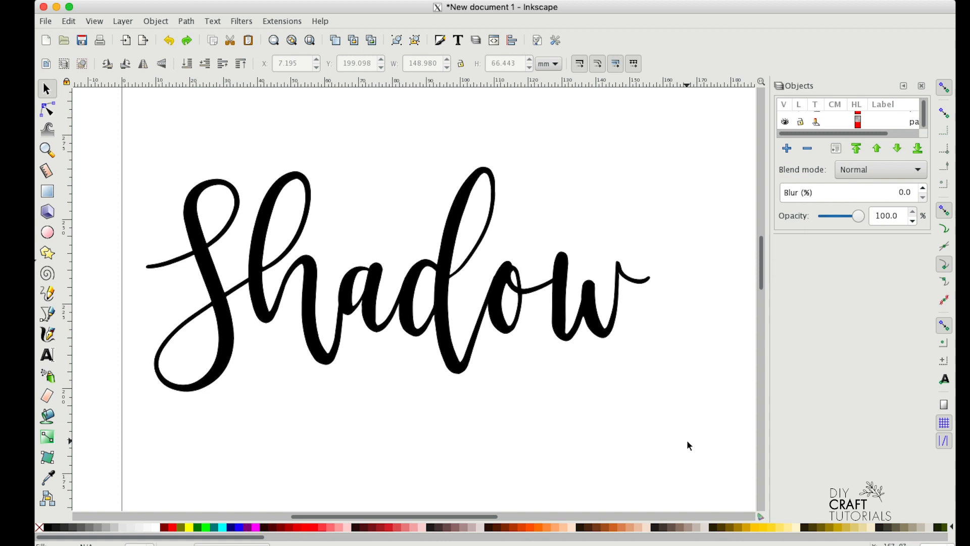
mouse_move(688, 426)
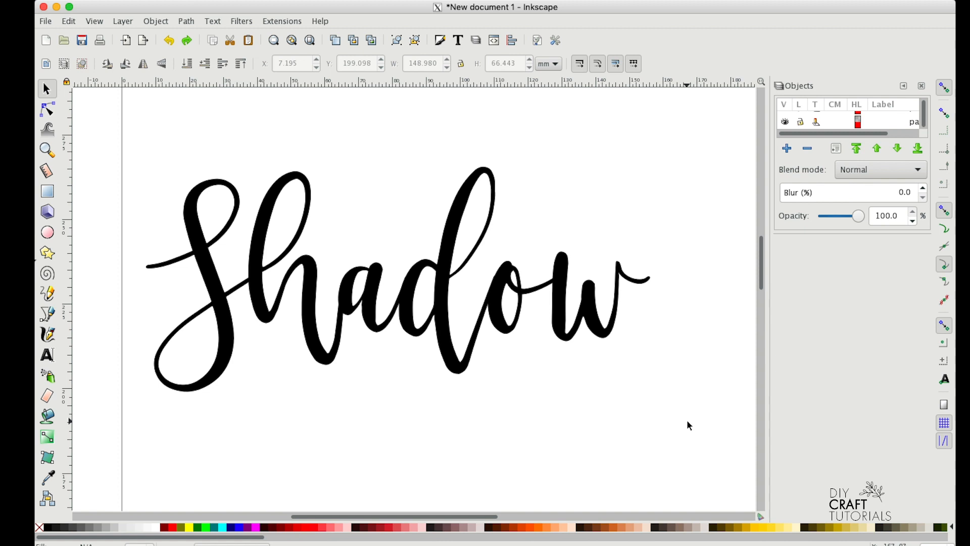
mouse_move(698, 460)
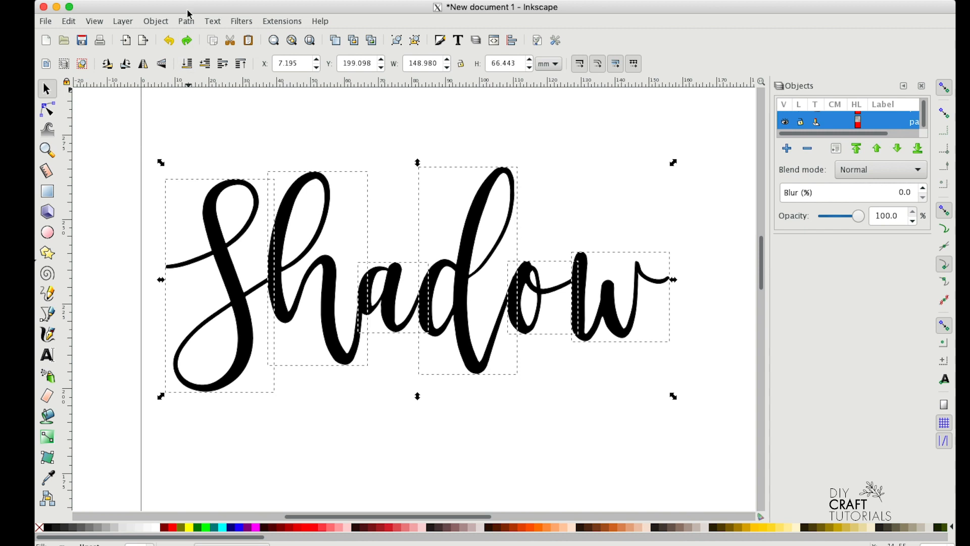
Merge the separate letter shapes into one unified black path.
click(186, 22)
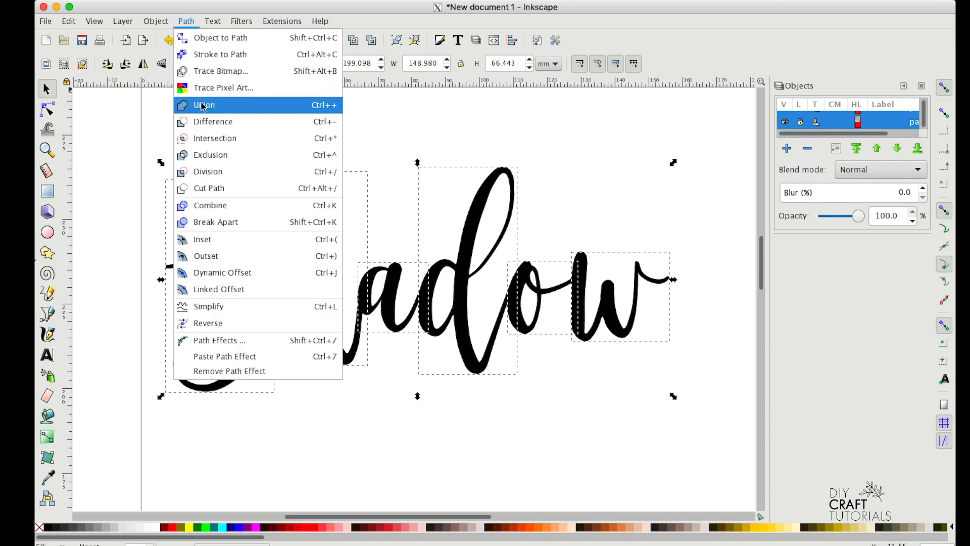
click(203, 104)
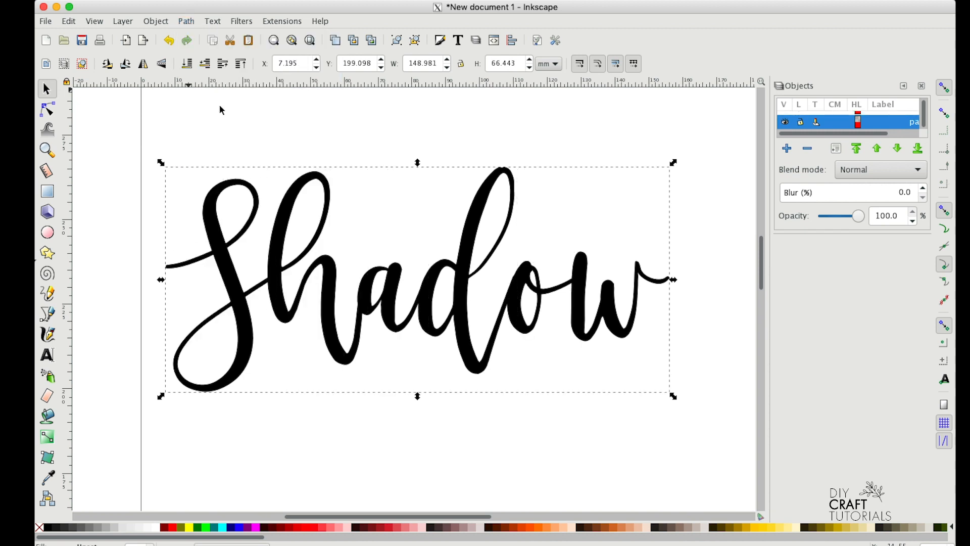
mouse_move(487, 324)
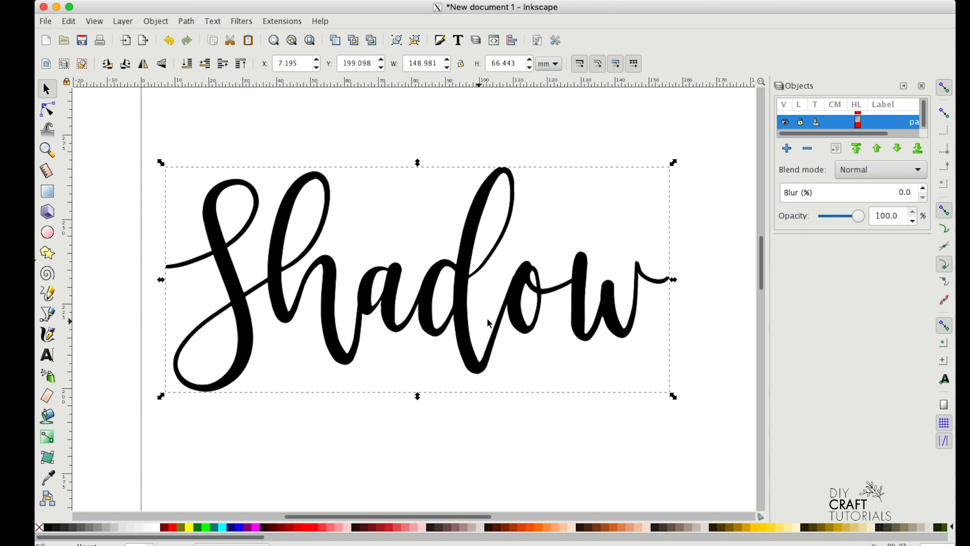
mouse_move(399, 319)
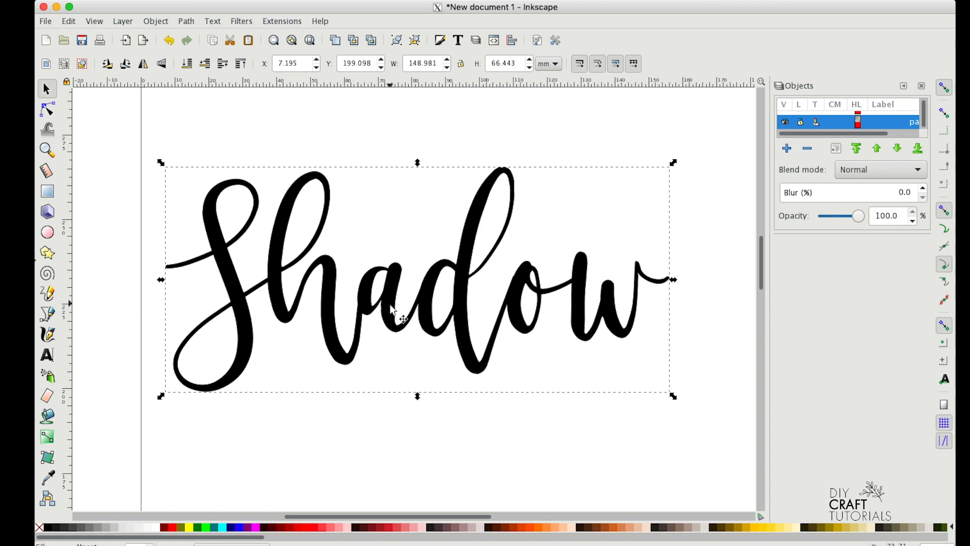
Create a red-filled linked offset behind the lettering and enlarge it into a thick outline.
click(186, 20)
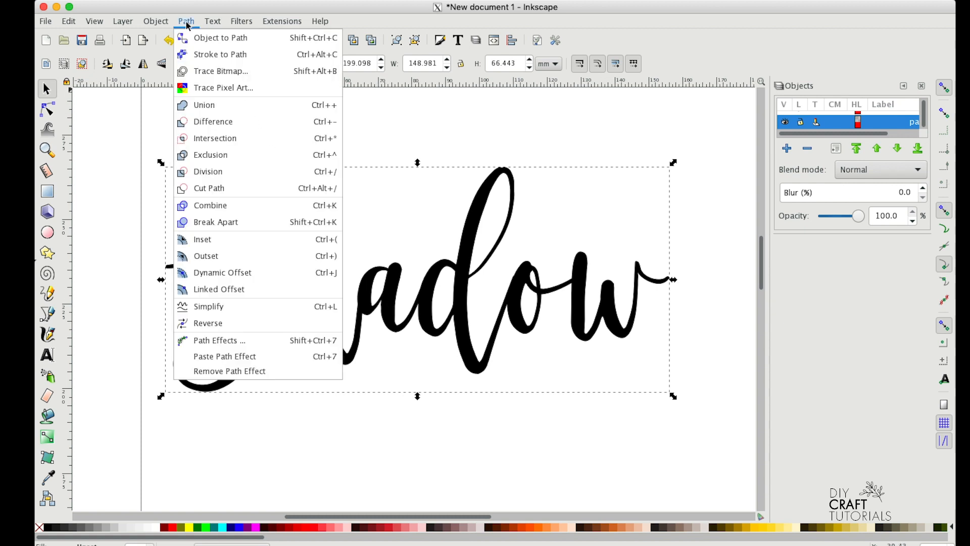
mouse_move(260, 289)
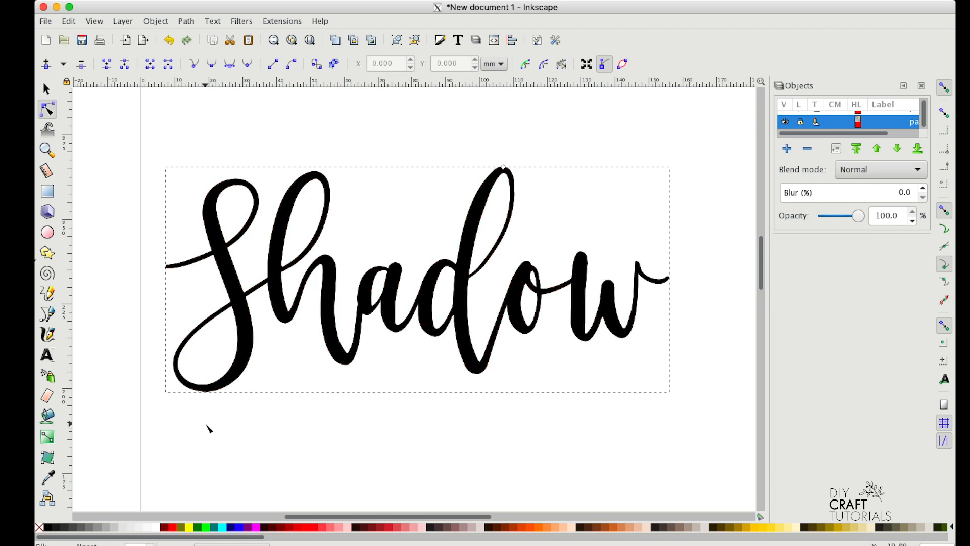
click(171, 527)
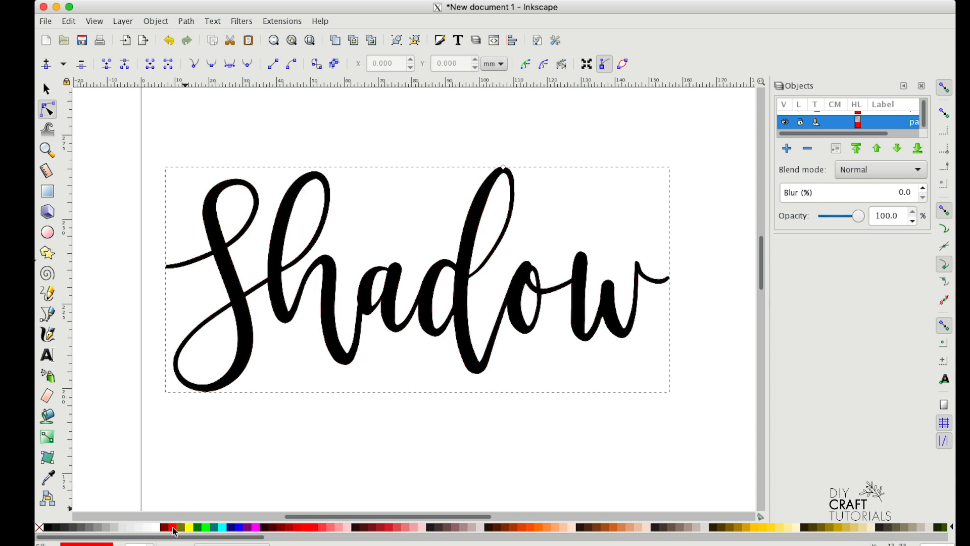
mouse_move(171, 527)
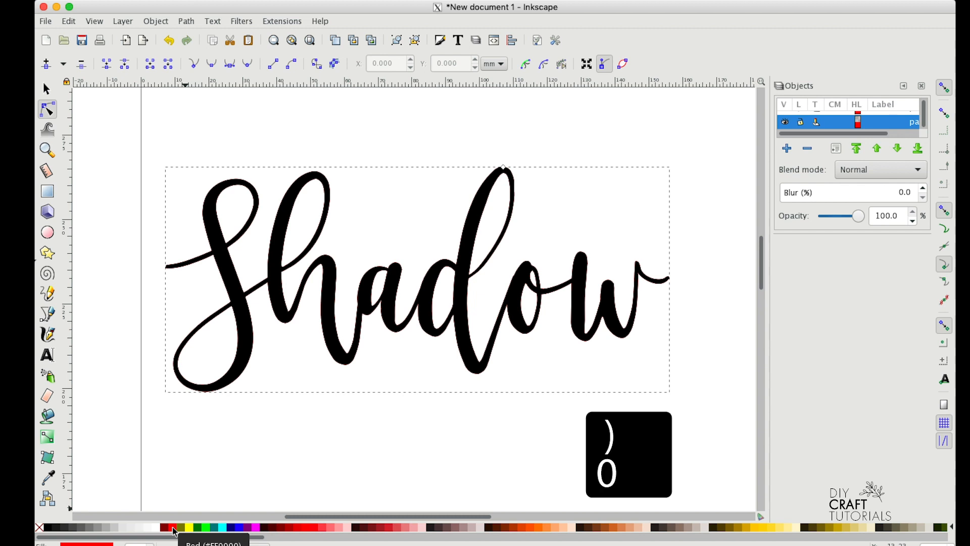
click(173, 528)
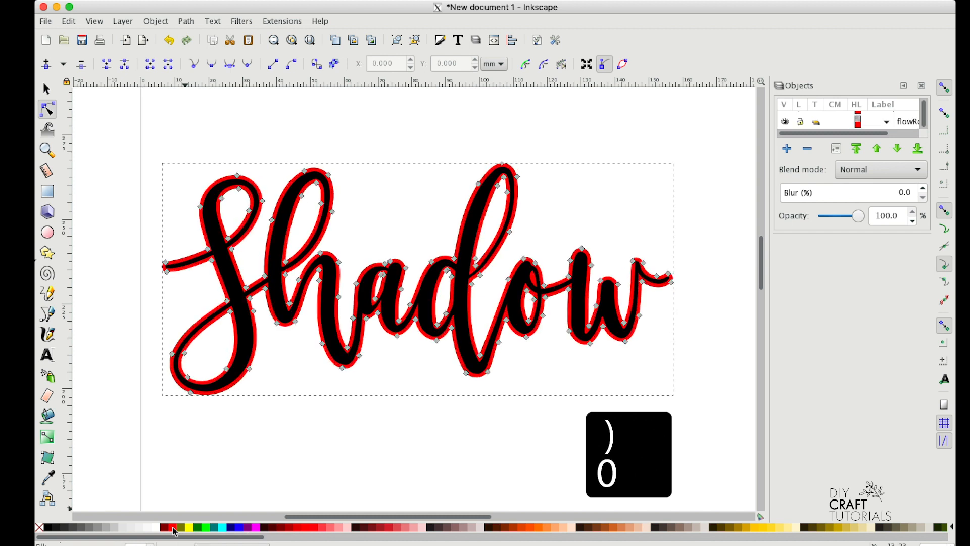
click(173, 527)
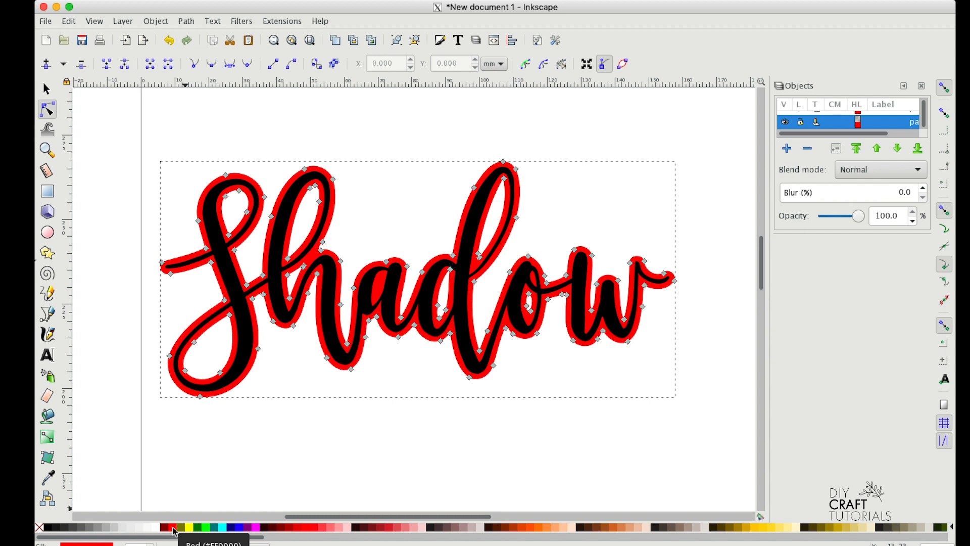
mouse_move(346, 105)
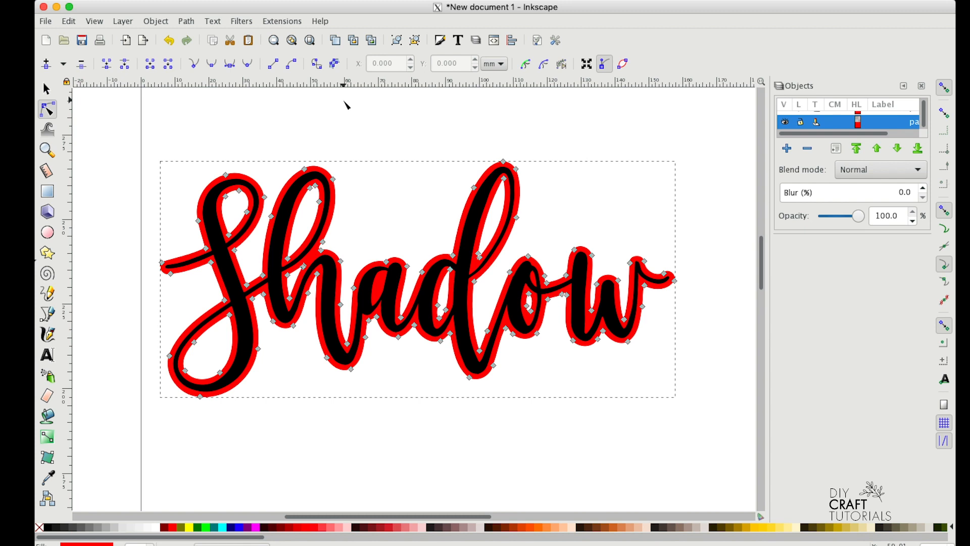
Save the design to the Desktop as shadow.svg in Inkscape SVG format.
click(46, 21)
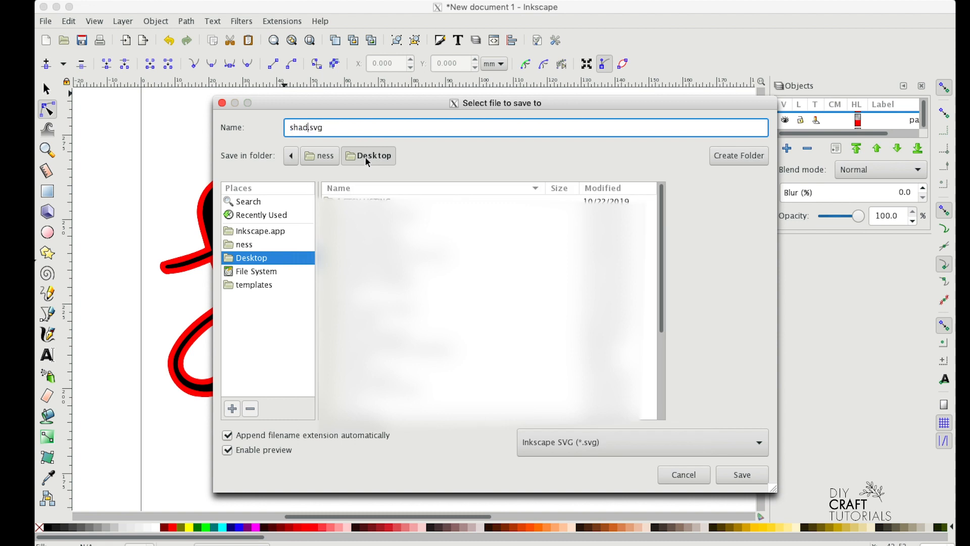
text(ow)
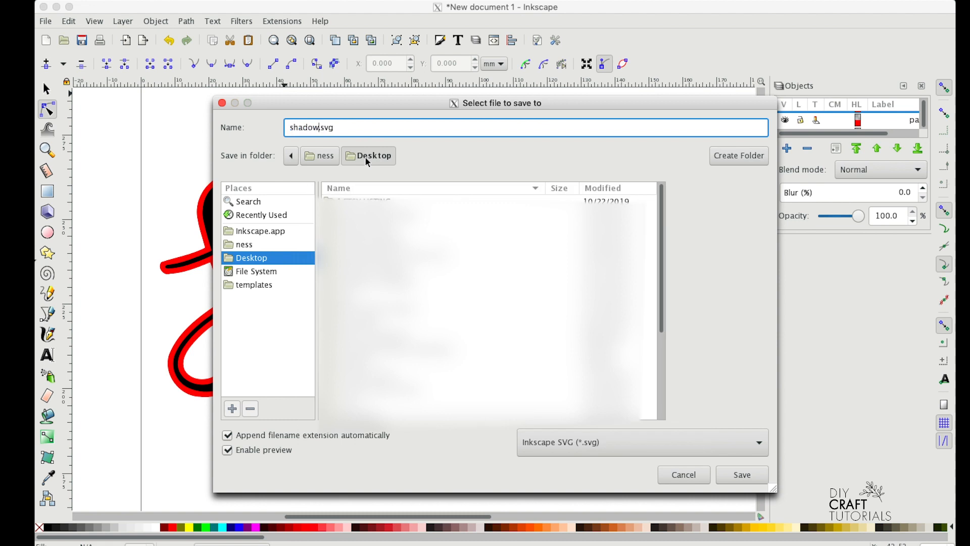
mouse_move(703, 177)
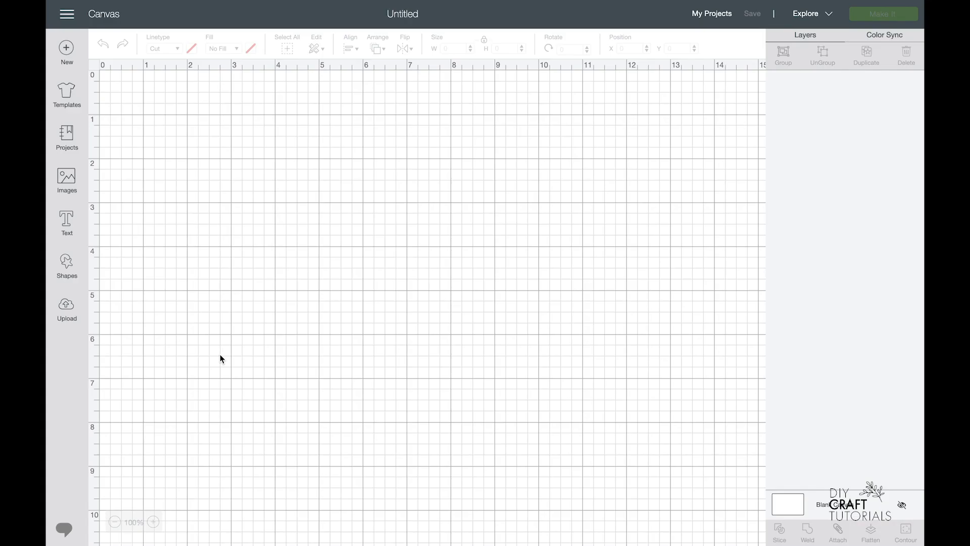
Upload shadow.svg from the computer into the Design Space image upload.
click(66, 308)
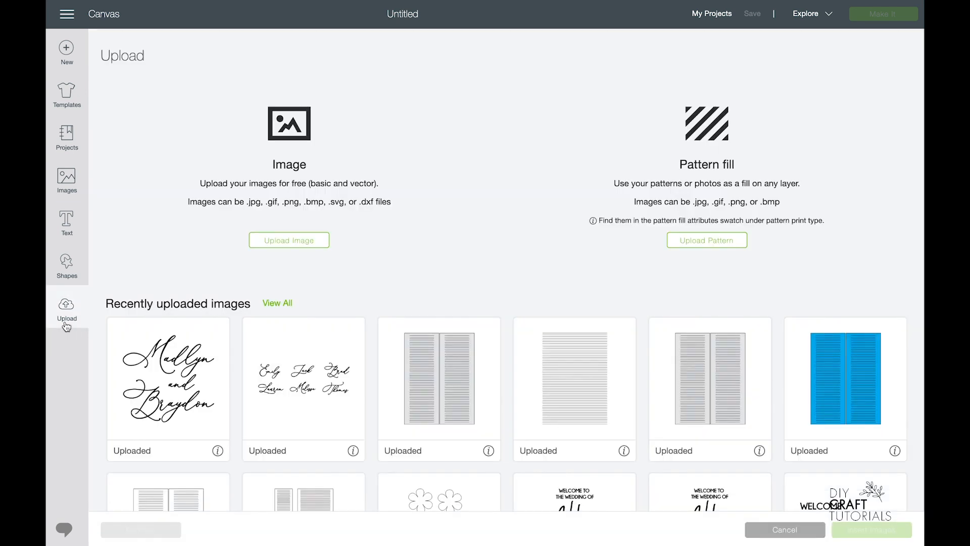
click(290, 241)
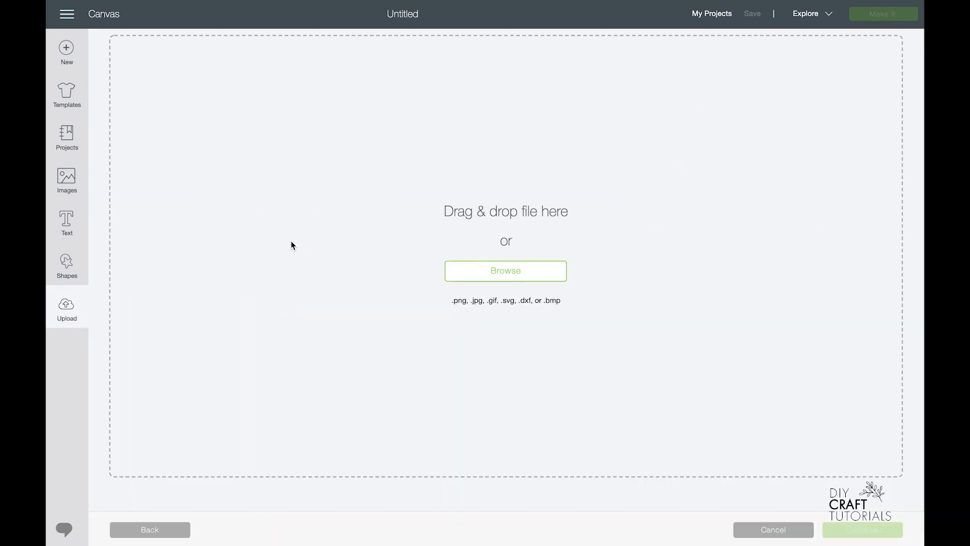
click(505, 271)
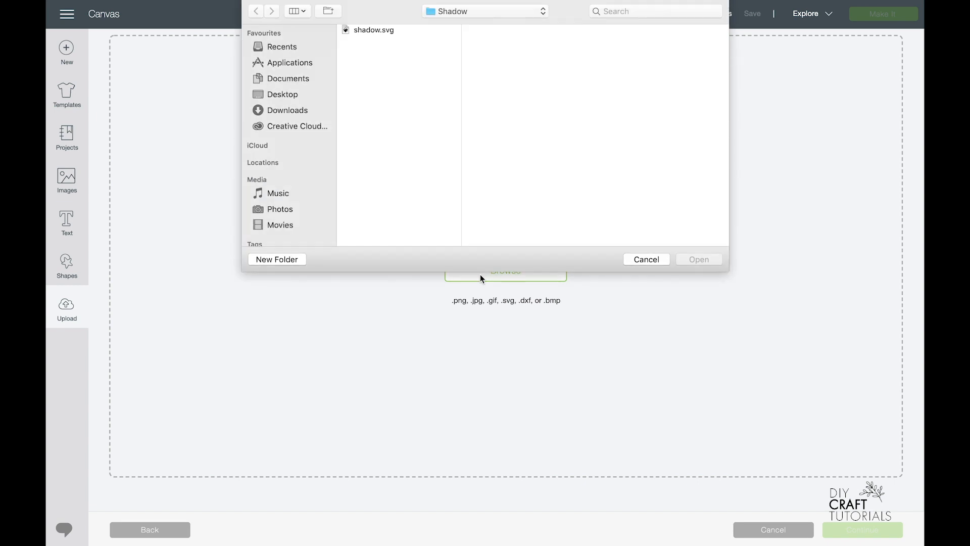
click(374, 29)
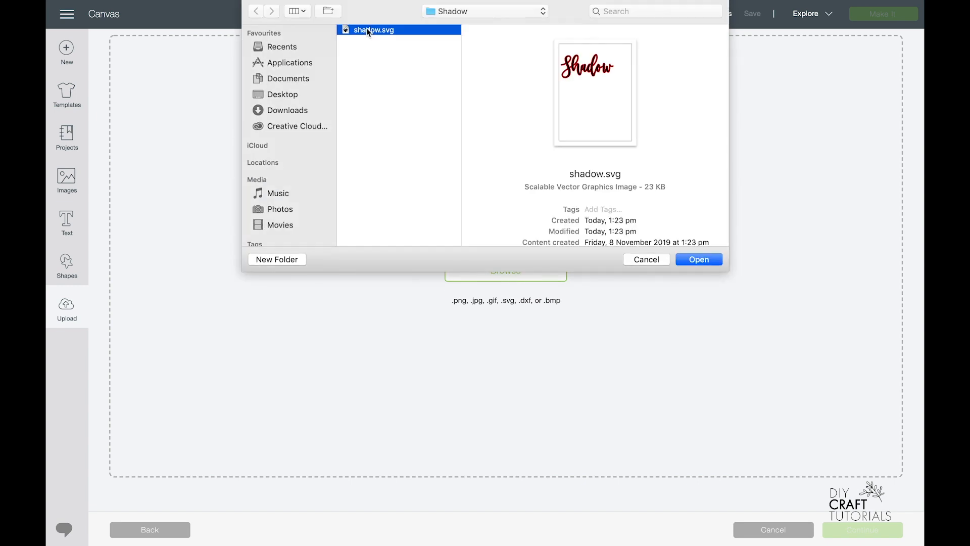
click(698, 259)
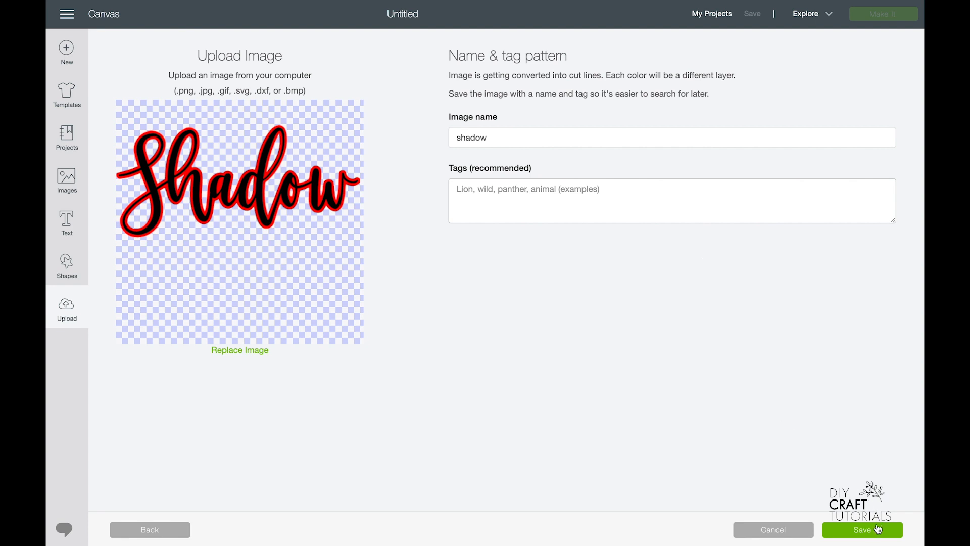
Save the uploaded shadow image and insert it onto the canvas as black and red cut layers.
click(862, 530)
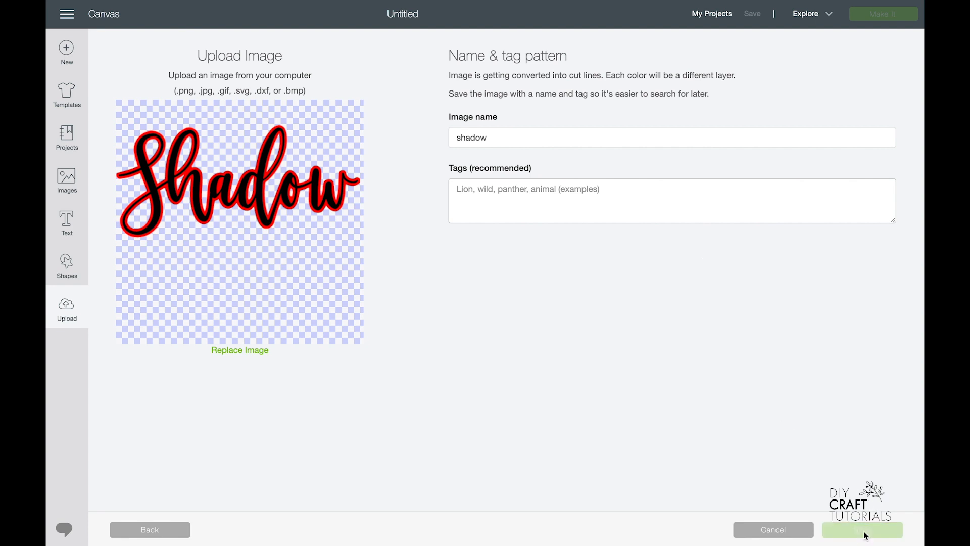
click(863, 529)
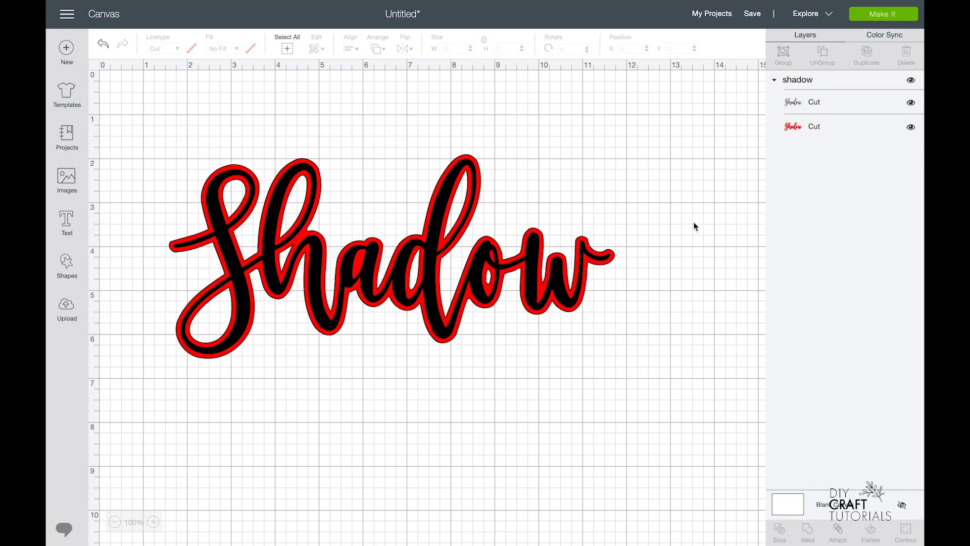
mouse_move(570, 303)
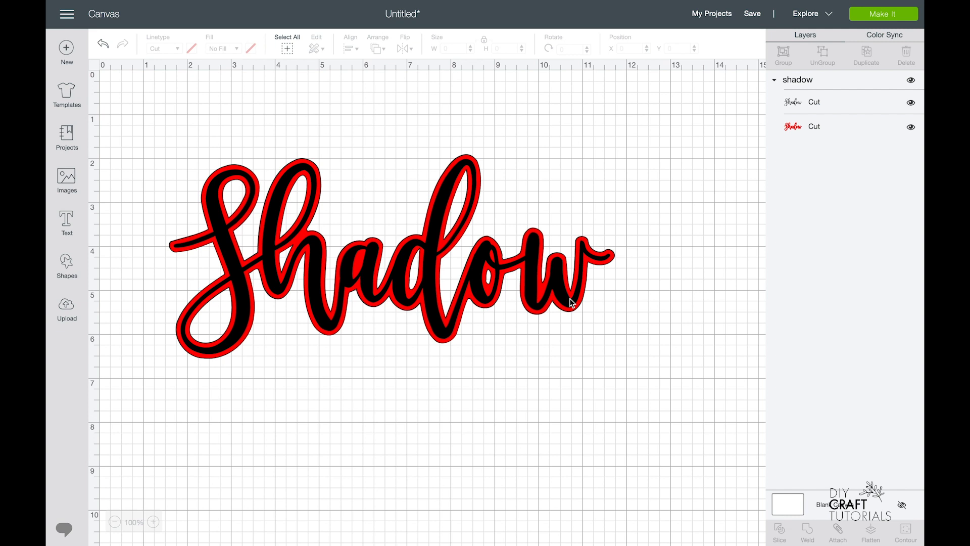